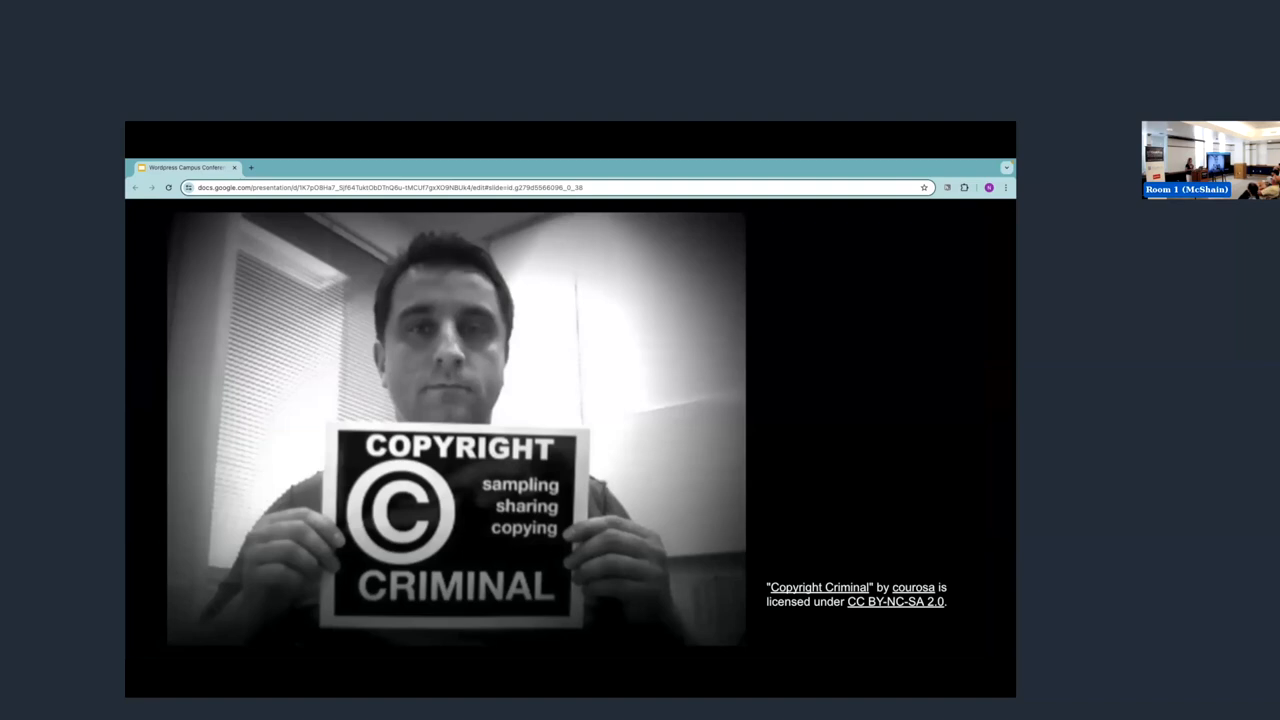
- Advance the slideshow from the Copyright Criminal slide to the Europeana remixed portrait slide
key(Right)
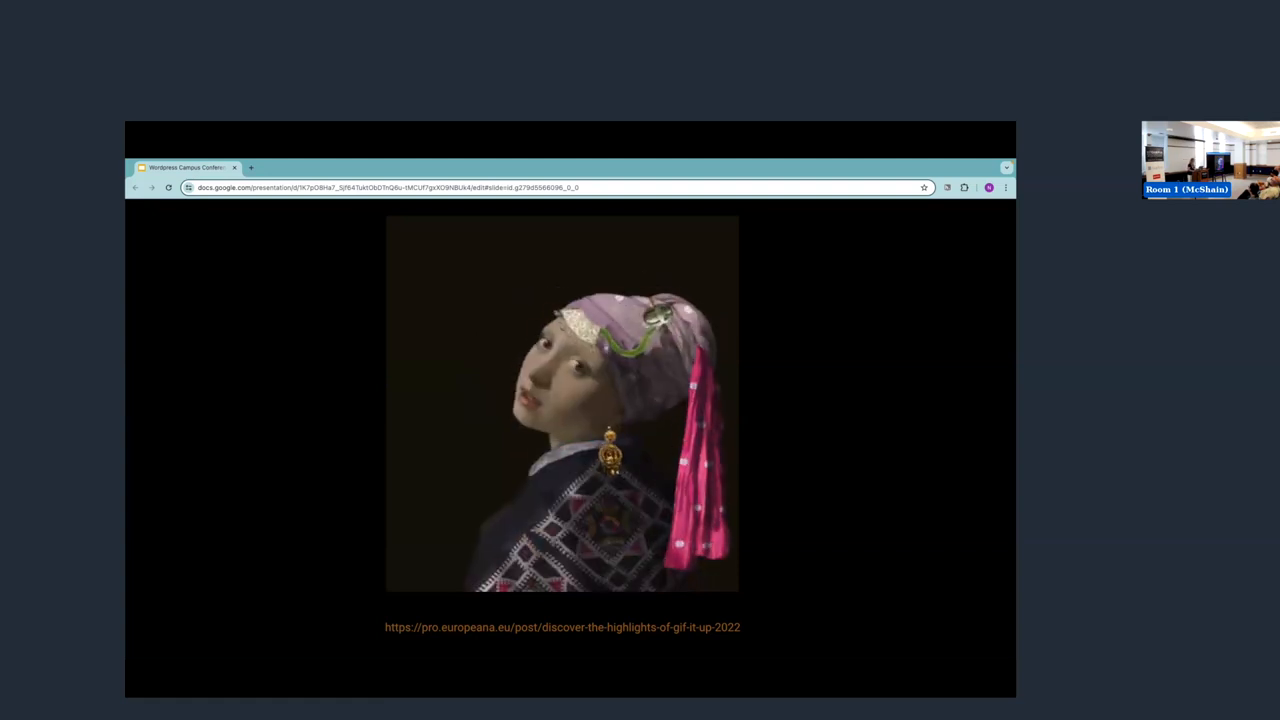
- Advance through the two resource-site slides to the Flickr Creative Commons Explore slide
key(Right)
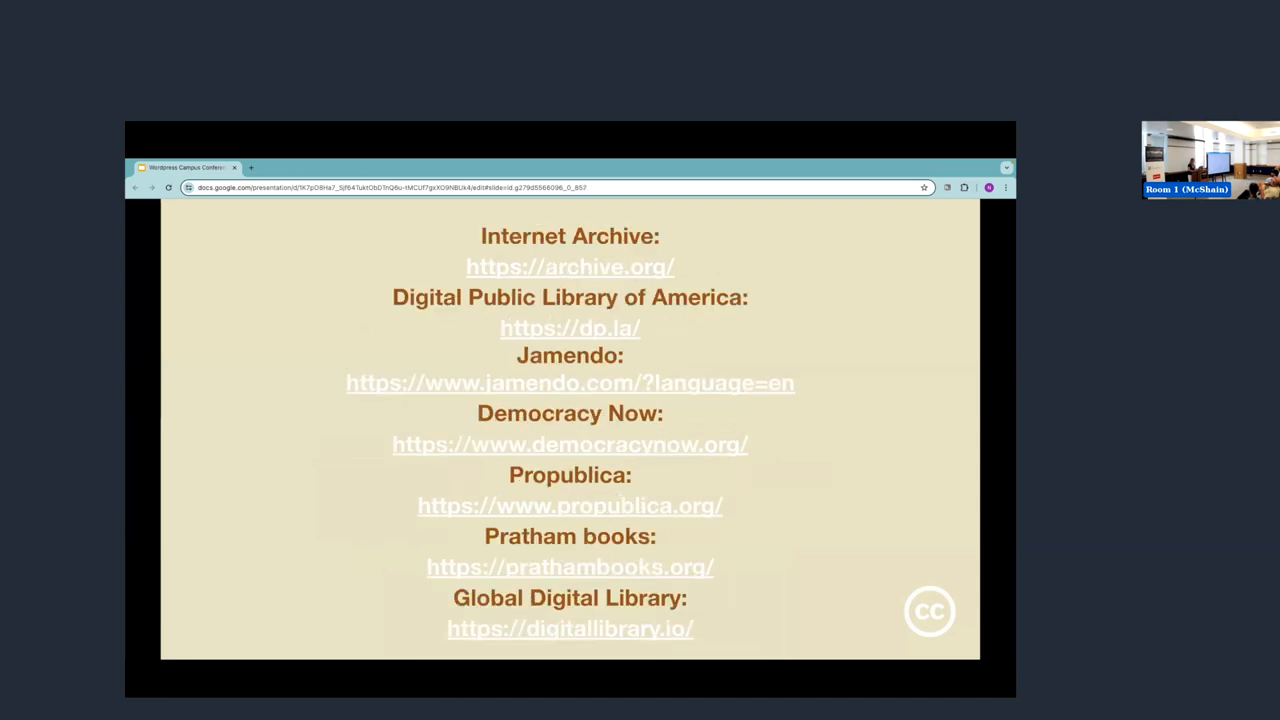
key(Right)
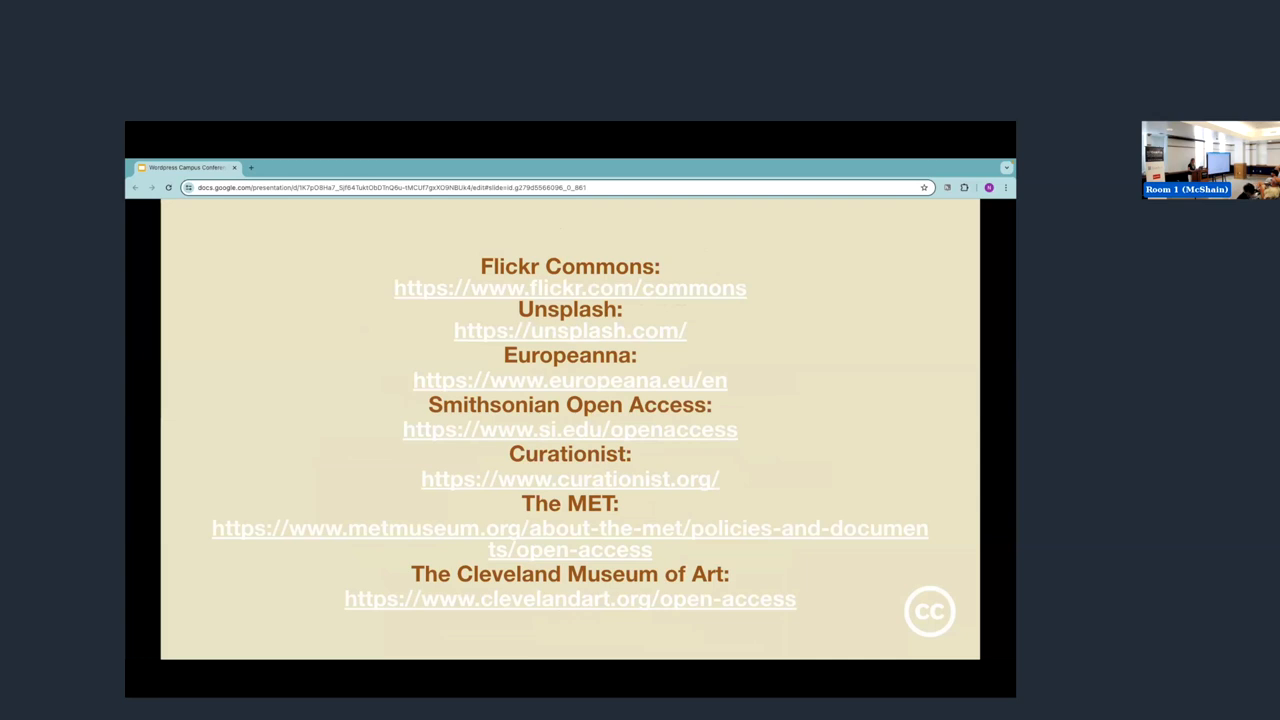
click(568, 288)
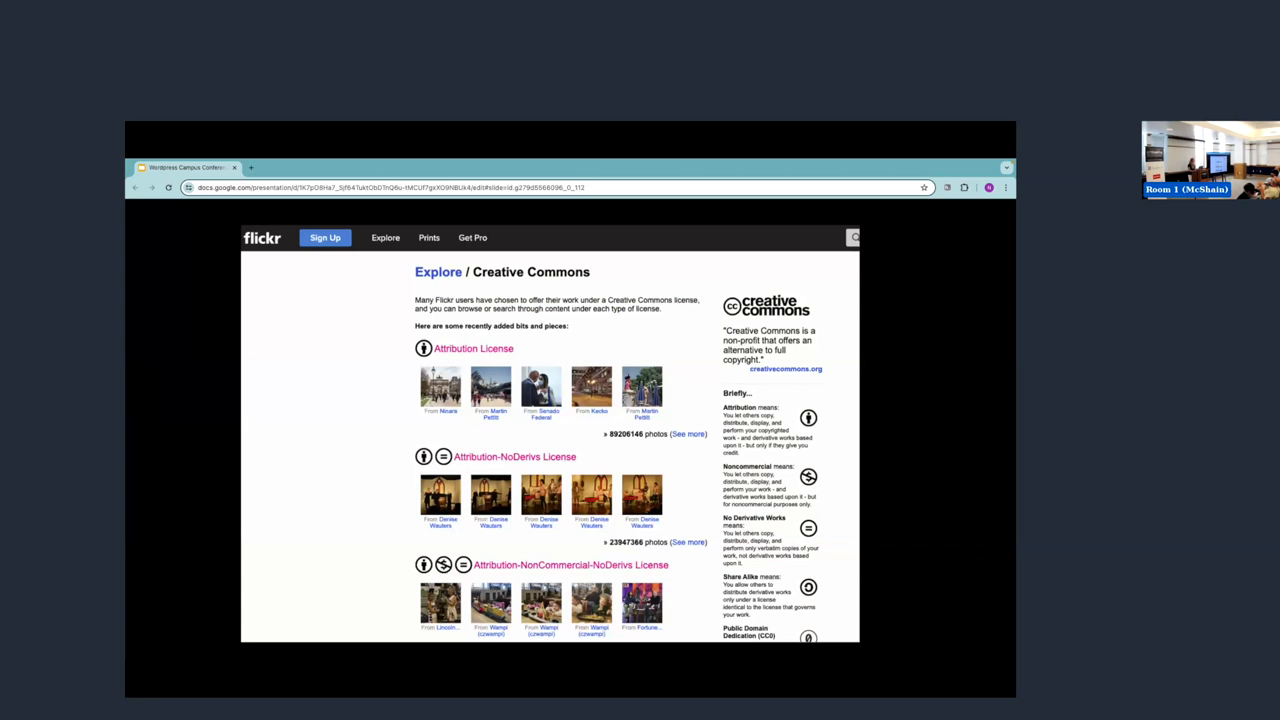
key(Right)
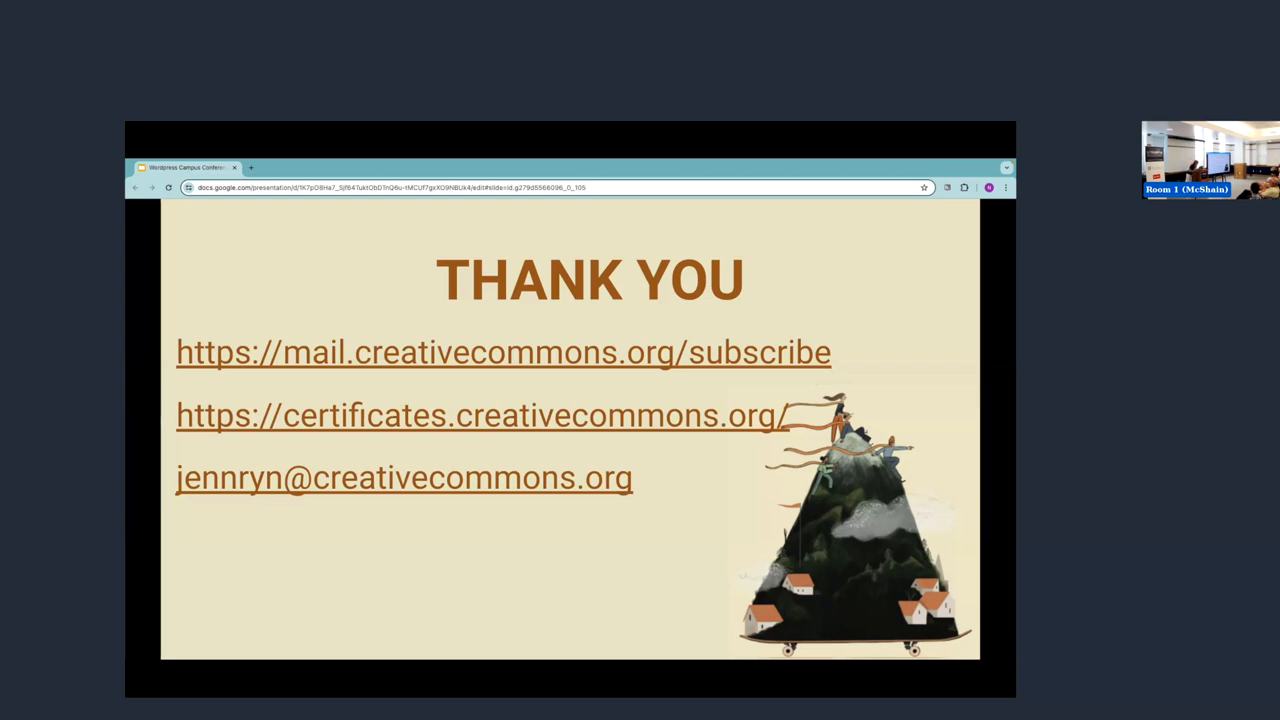
- Follow the certificates.creativecommons.org link on the Thank You slide to the CC Certificate Program page
click(480, 414)
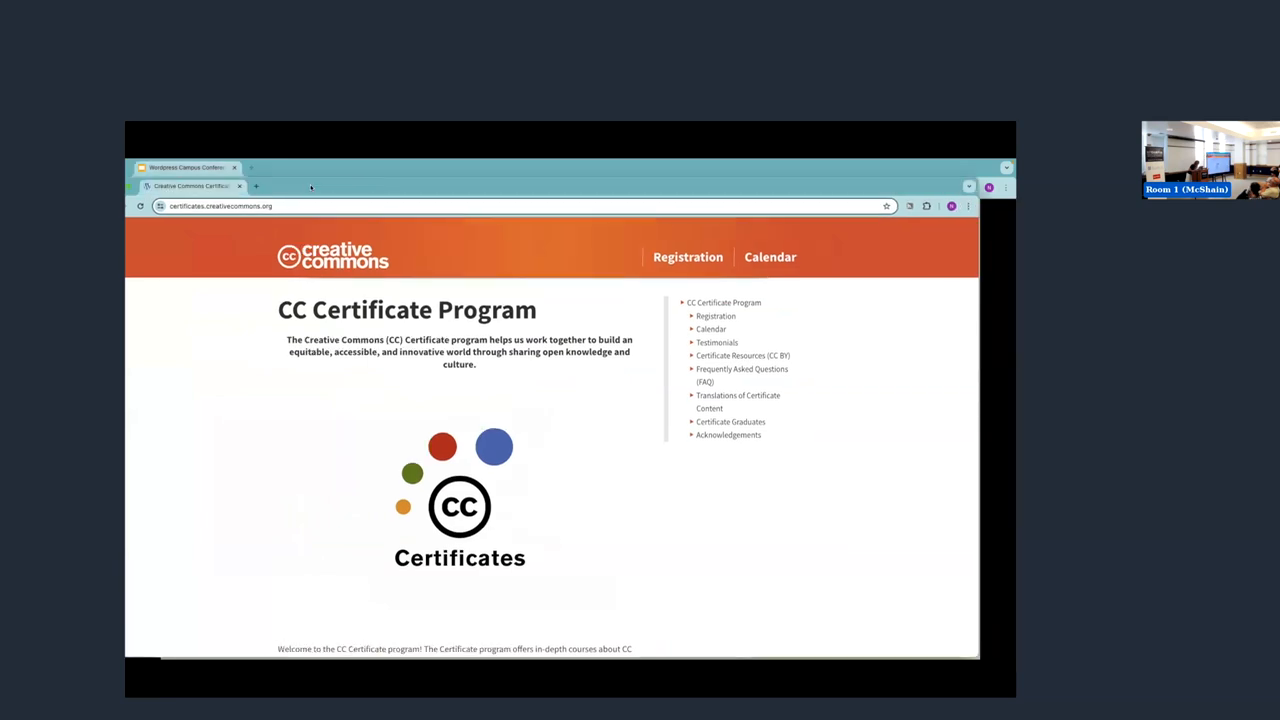